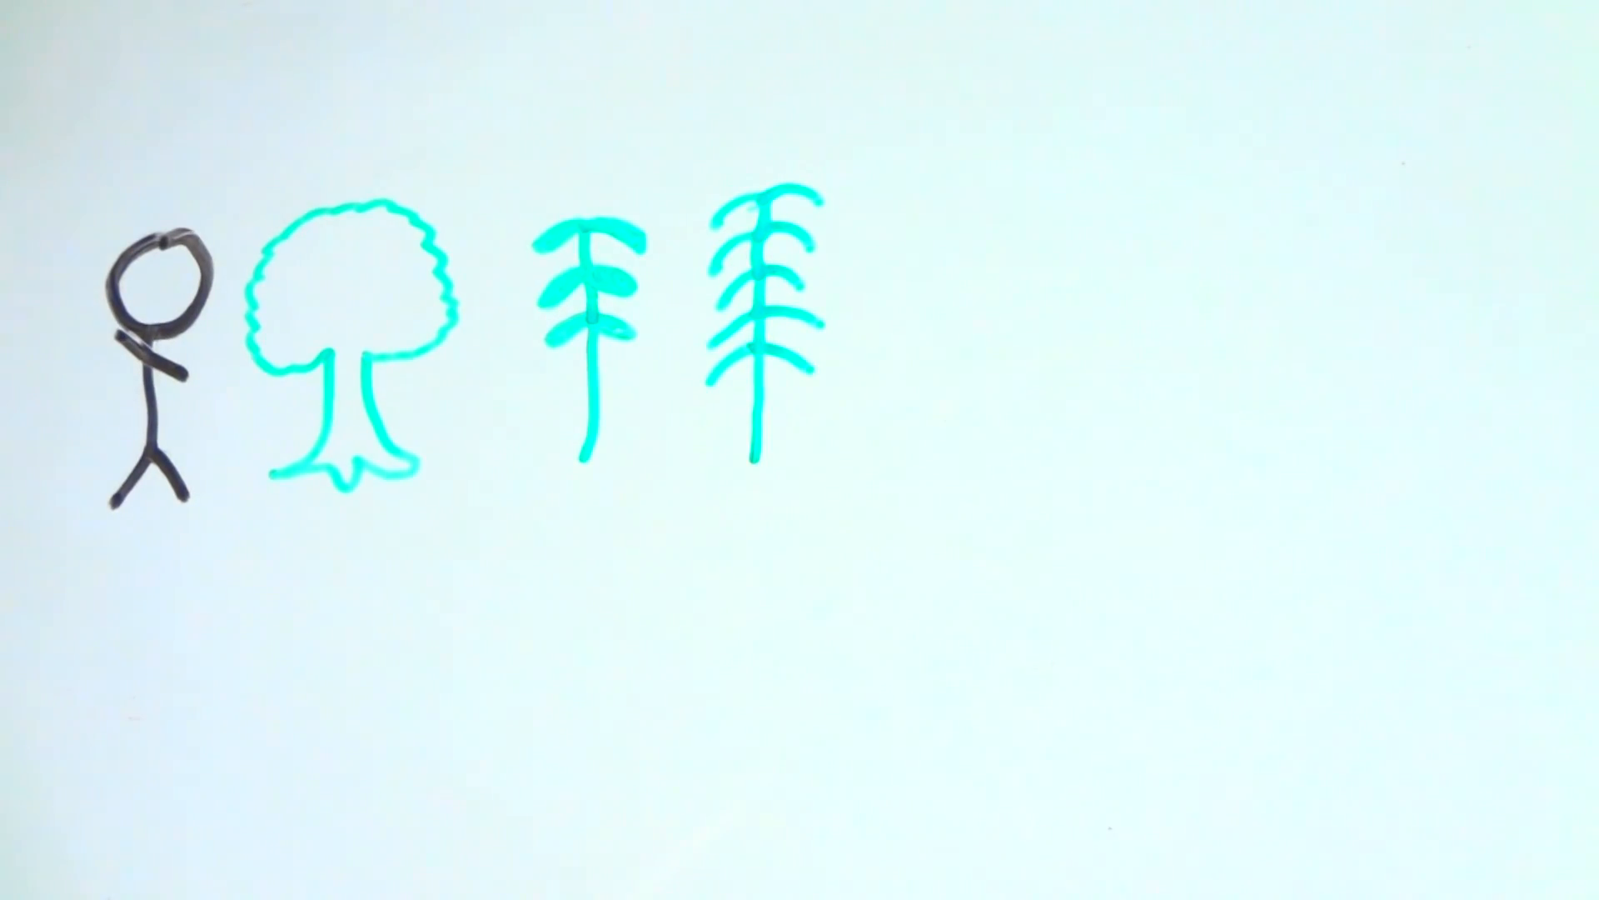
{"action": "type", "text": "6CO2+6"}
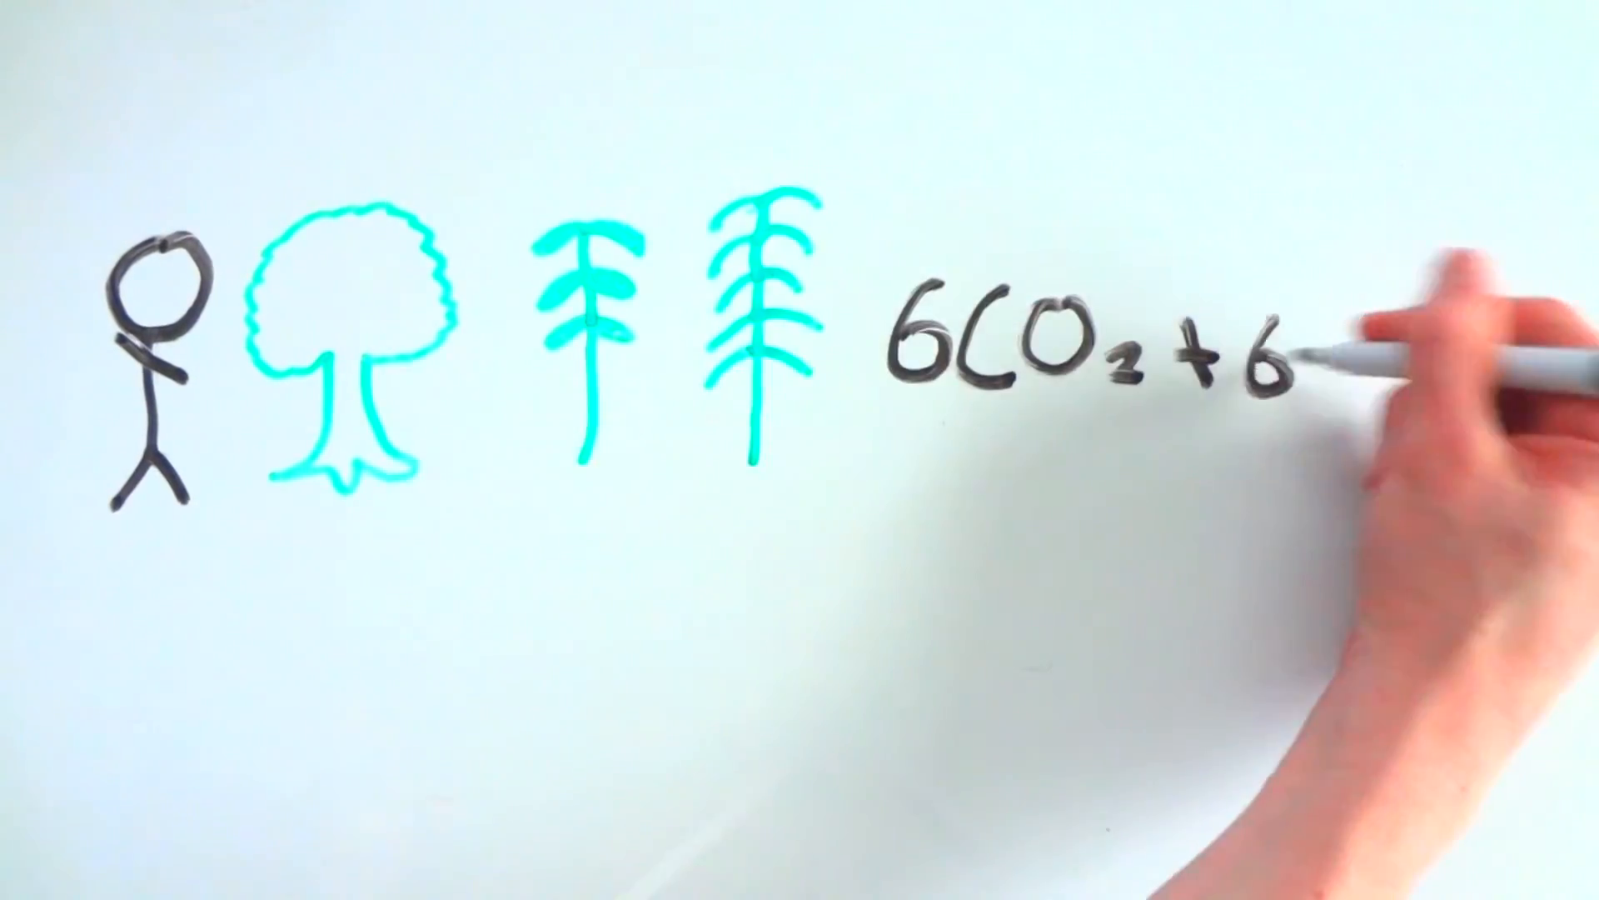